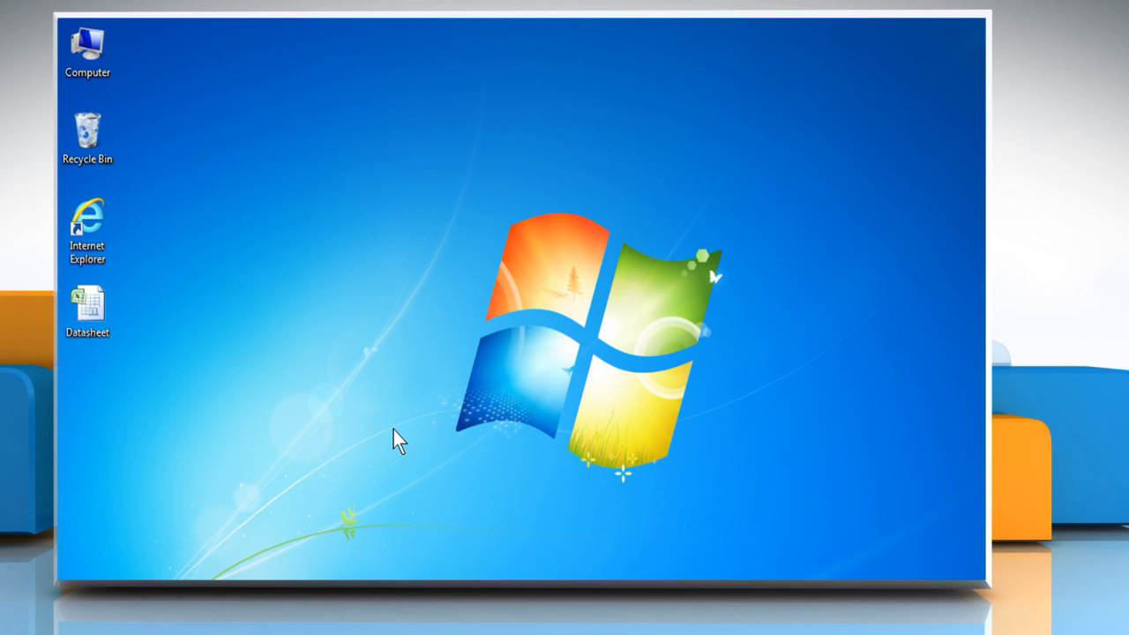
{"action": "mouse_move", "coordinate": [391, 428]}
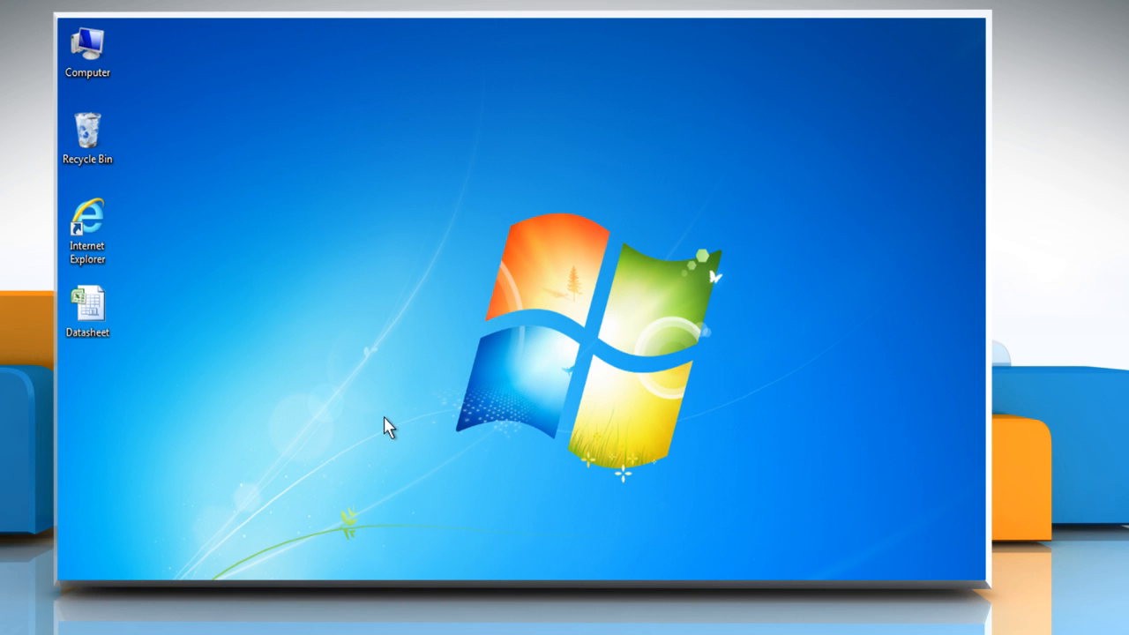
{"action": "mouse_move", "coordinate": [344, 404]}
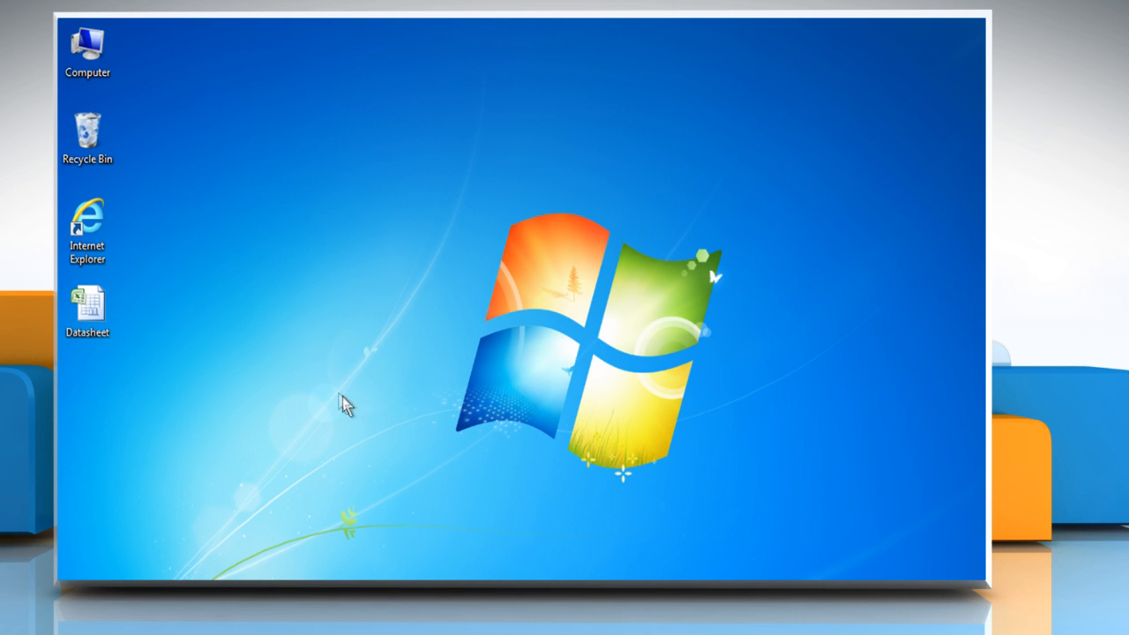
{"action": "mouse_move", "coordinate": [162, 328]}
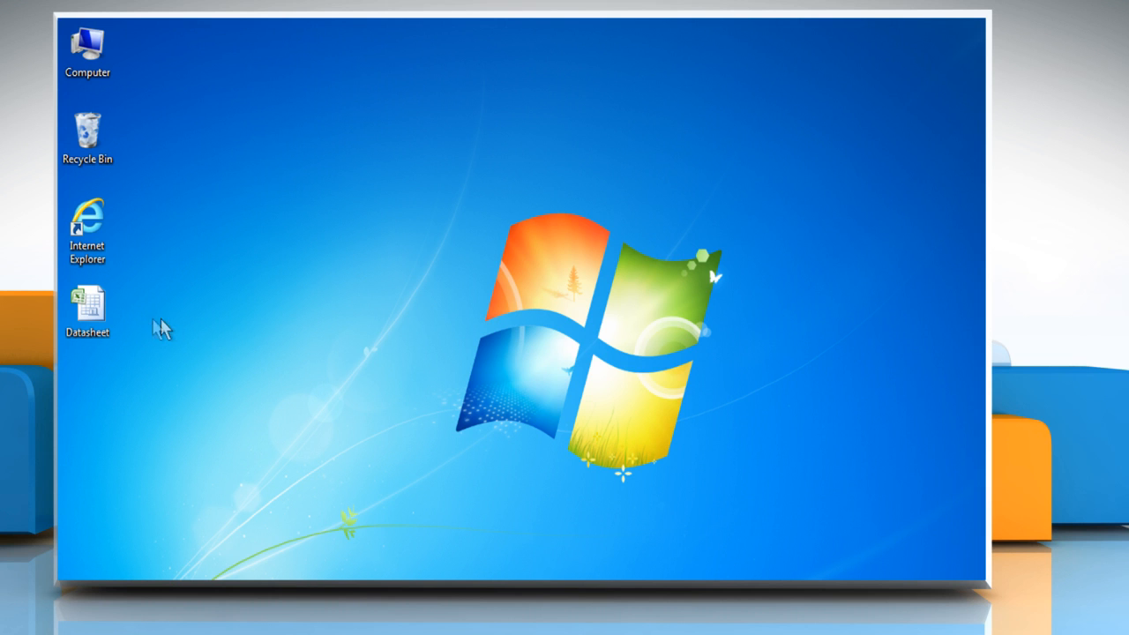
Open the Datasheet workbook from the desktop and select cell F4
{"action": "right_click", "coordinate": [88, 304]}
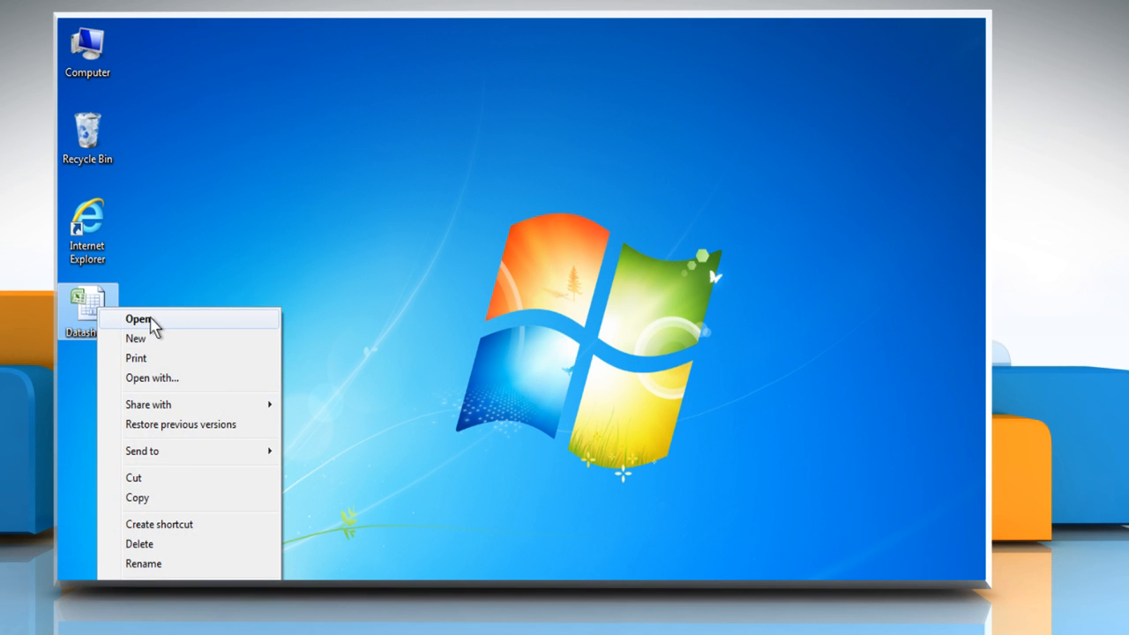
{"action": "left_click", "coordinate": [138, 318]}
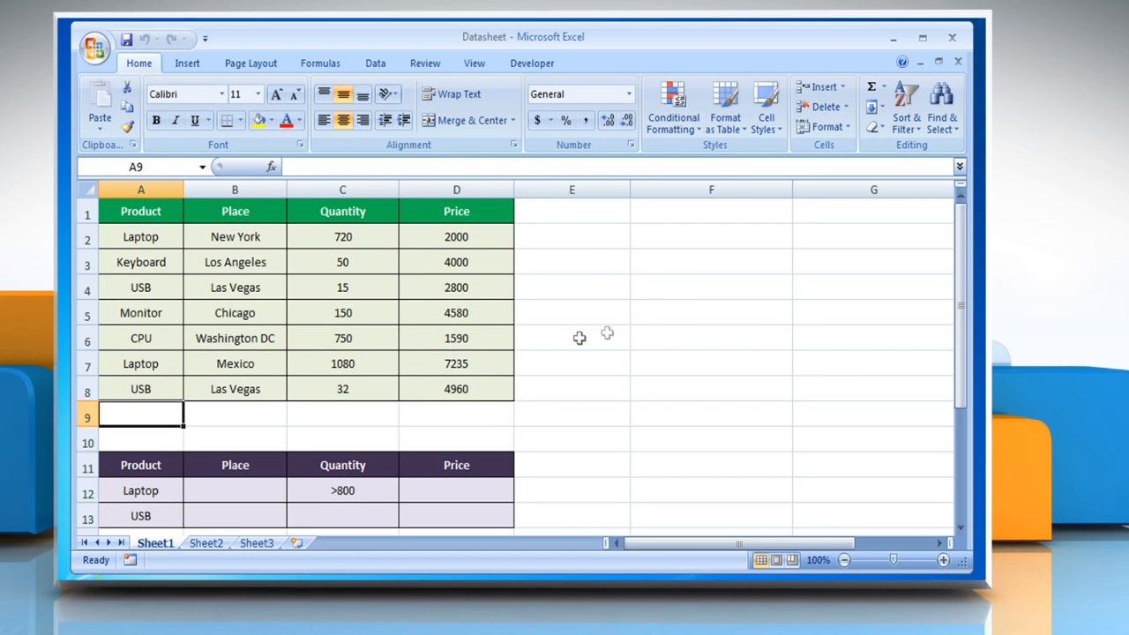
{"action": "left_click", "coordinate": [711, 286]}
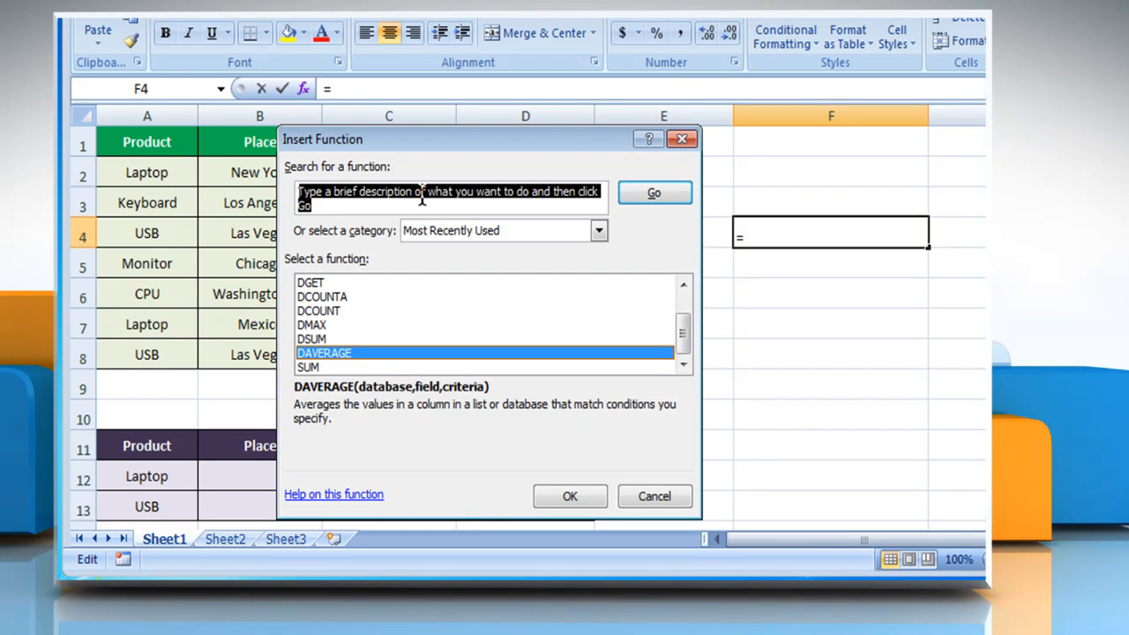
Search for DSTDEVP and insert it as the function in F4
{"action": "type", "text": "DSTD"}
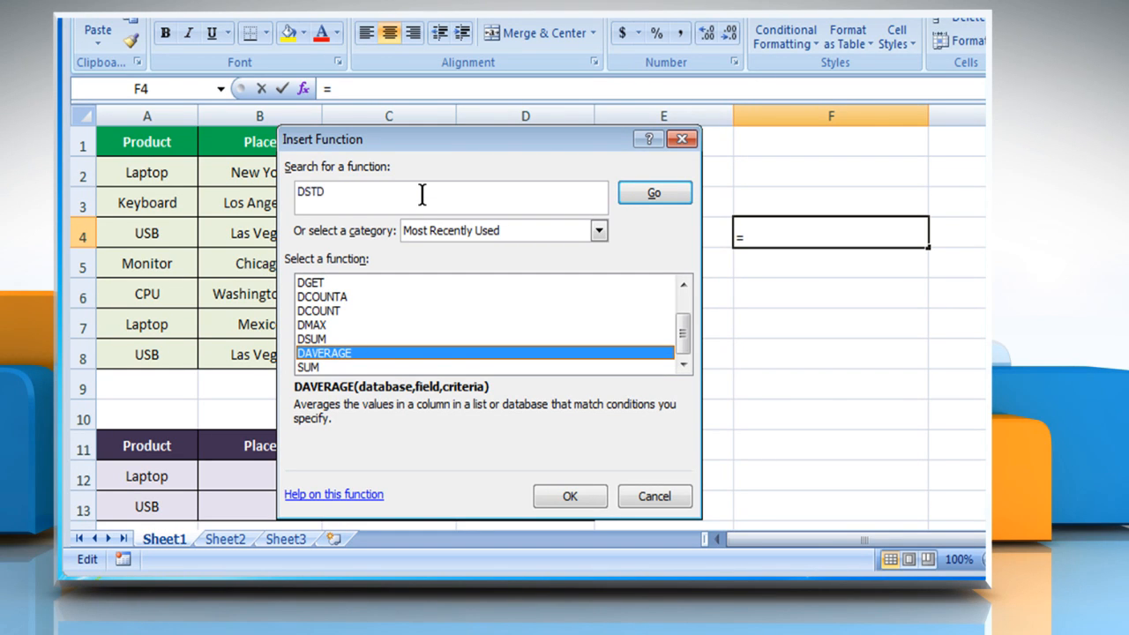
{"action": "type", "text": "EVP"}
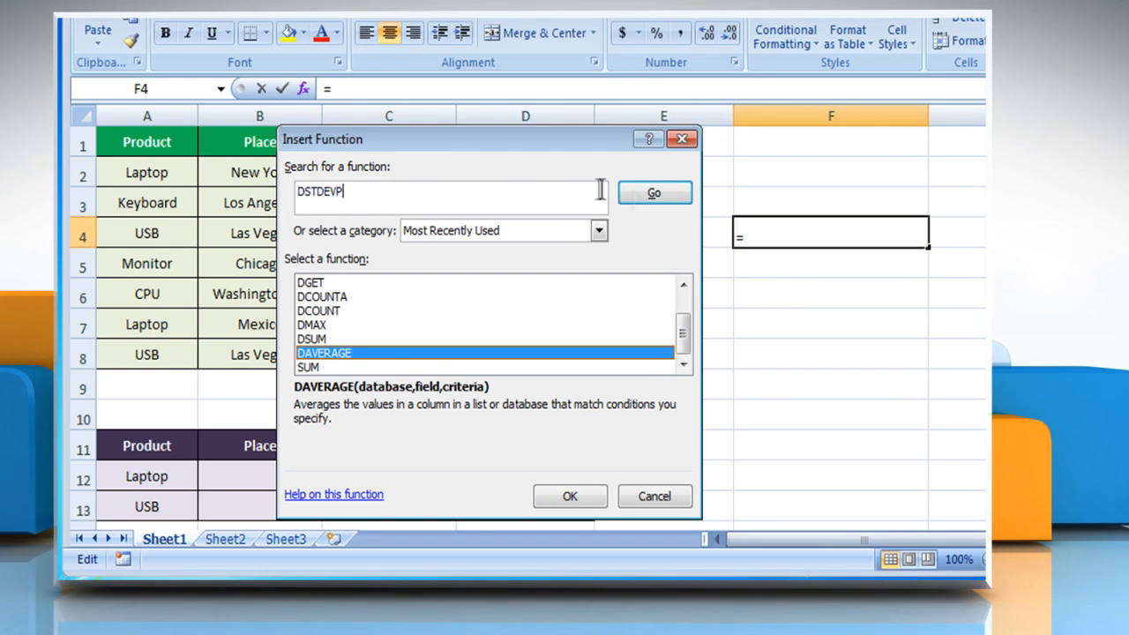
{"action": "left_click", "coordinate": [653, 193]}
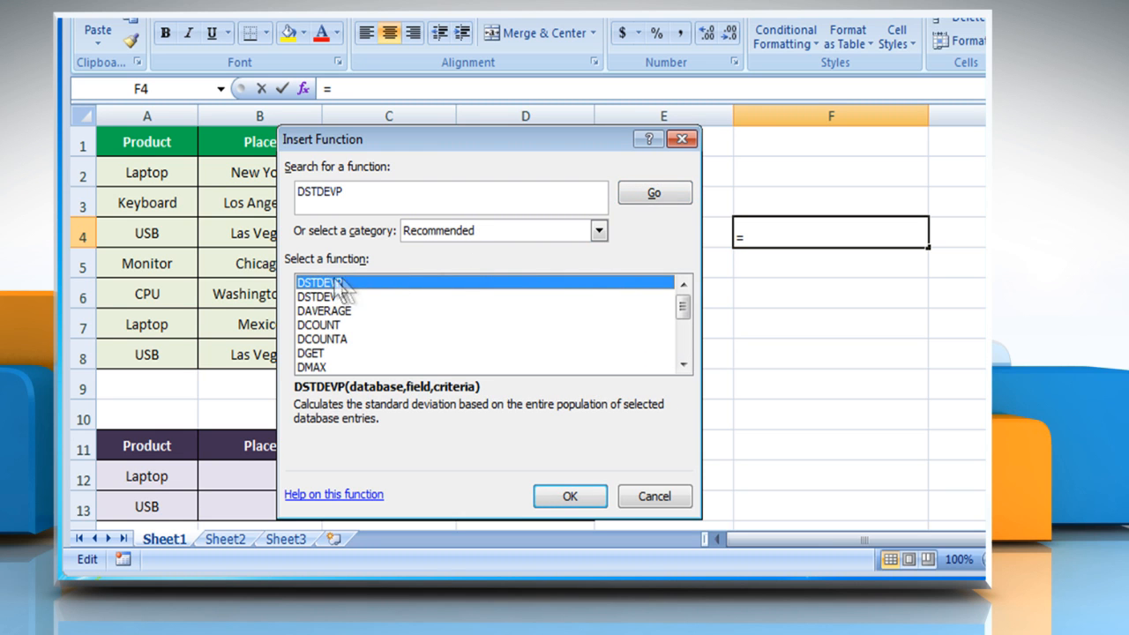
{"action": "mouse_move", "coordinate": [483, 375]}
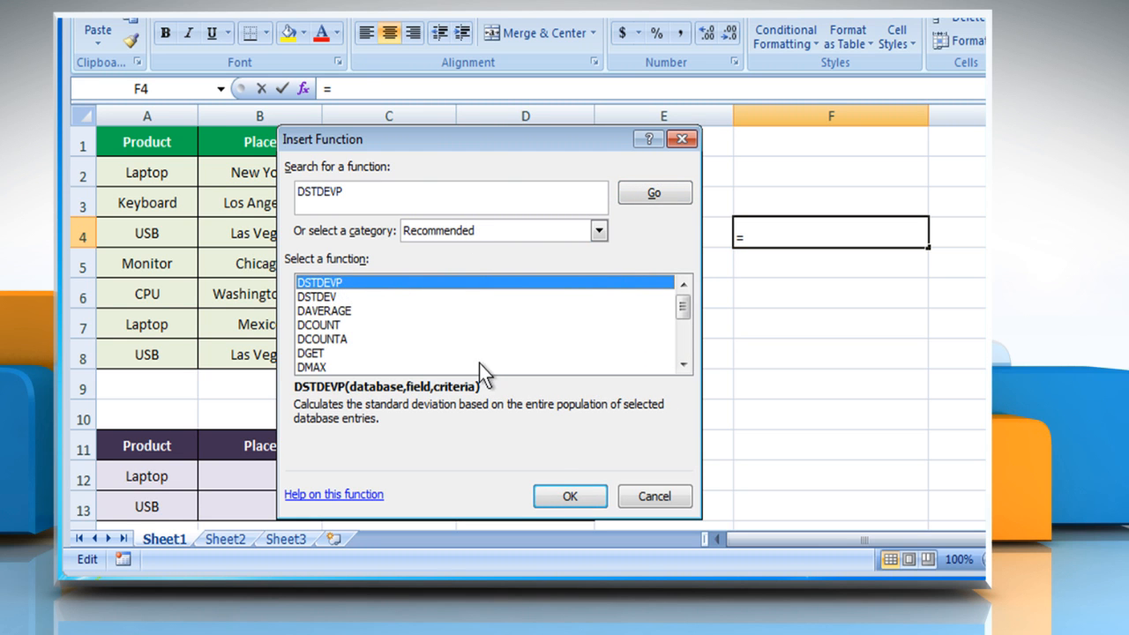
{"action": "left_click", "coordinate": [569, 495]}
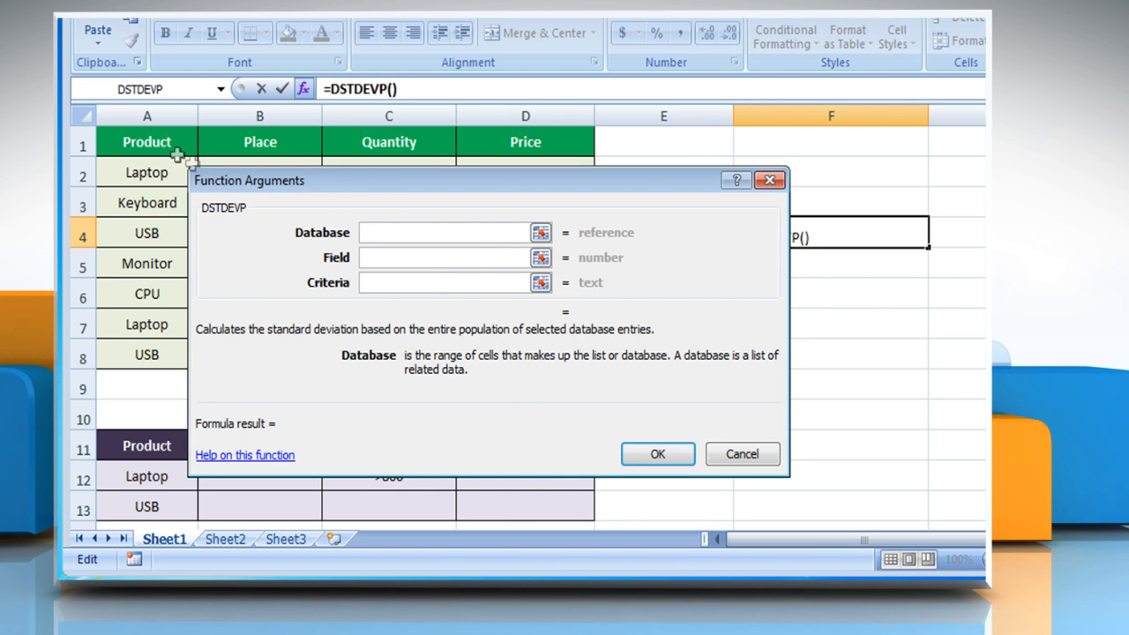
Fill the Database box with the product table range A1:D8
{"action": "left_click_drag", "start_coordinate": [148, 142], "coordinate": [525, 324]}
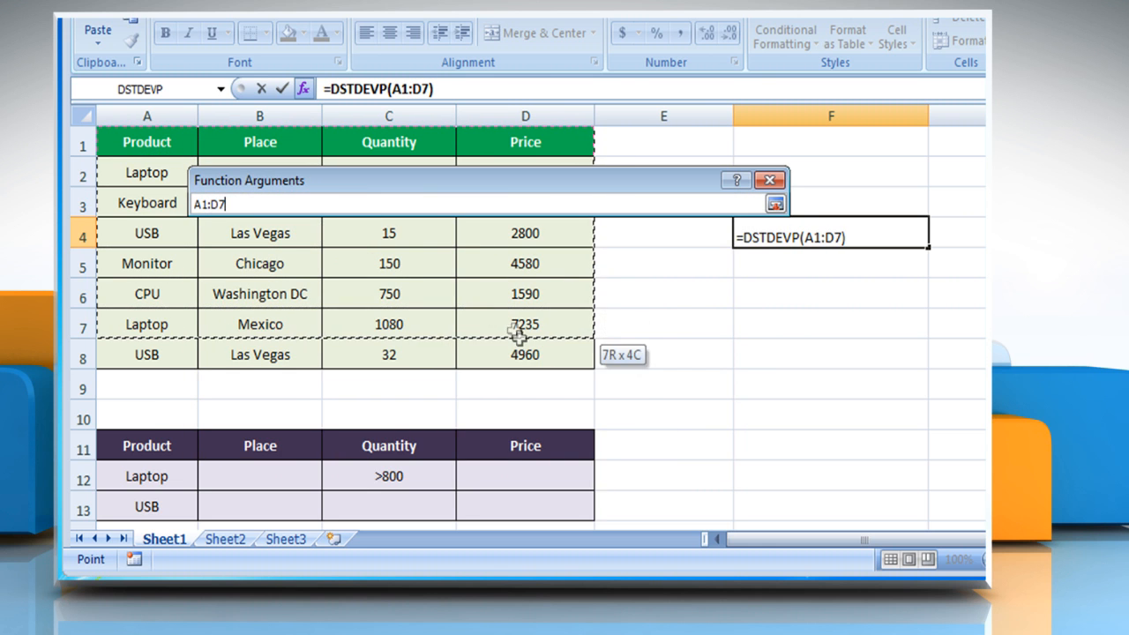
{"action": "left_click_drag", "start_coordinate": [525, 324], "coordinate": [525, 354]}
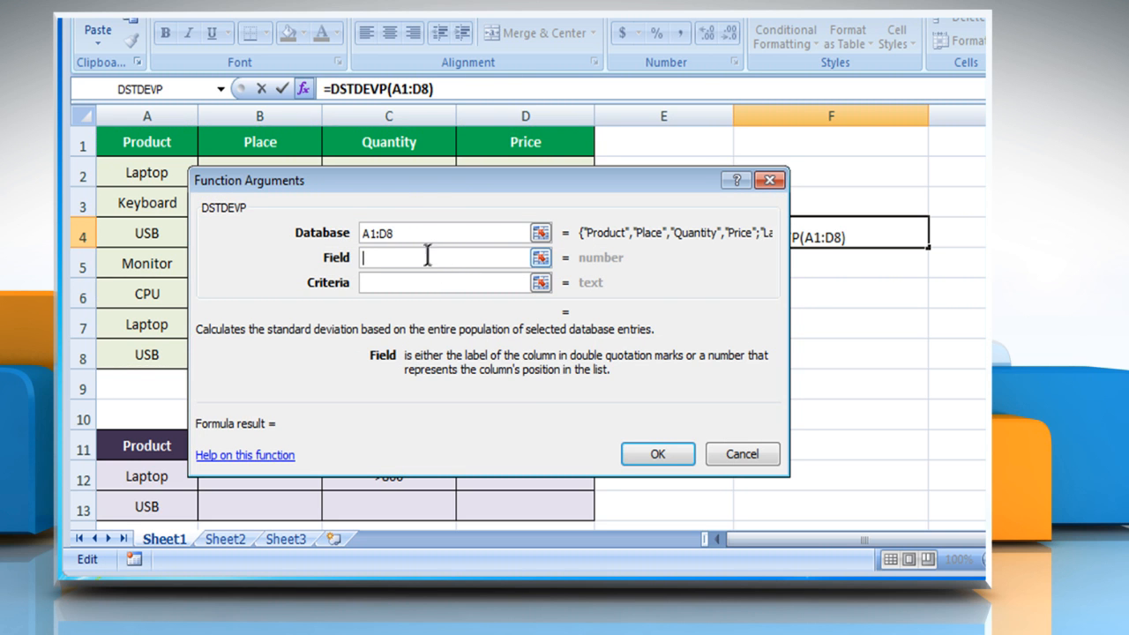
Set Field to C1 (Quantity) and Criteria to A11:A13, giving 456.3980582
{"action": "left_click", "coordinate": [388, 142]}
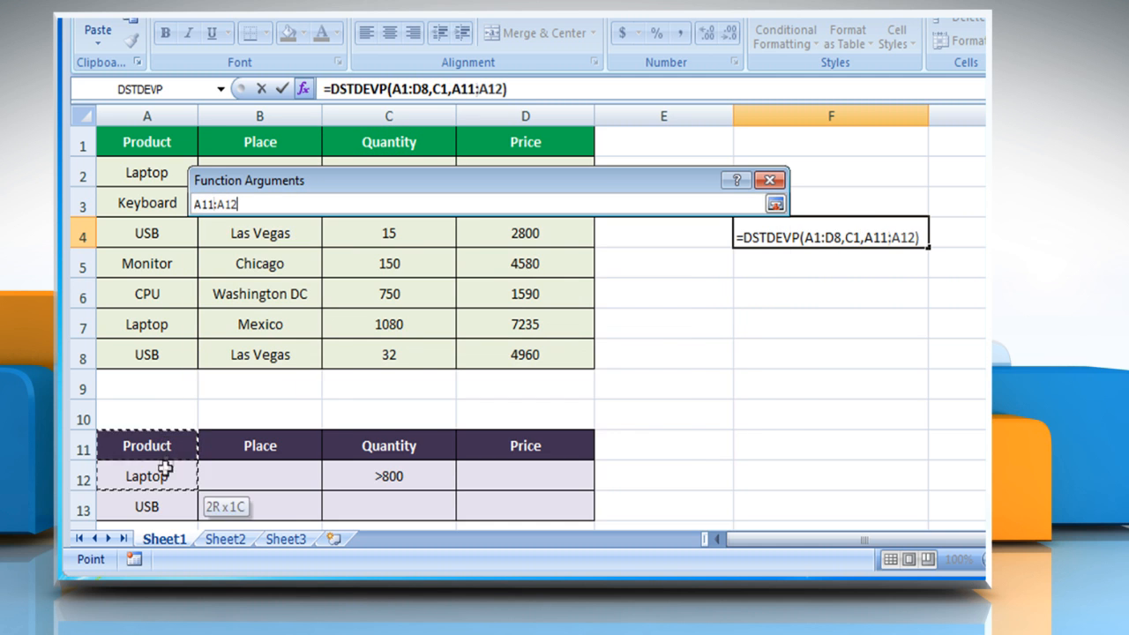
{"action": "left_click_drag", "start_coordinate": [147, 476], "coordinate": [146, 507]}
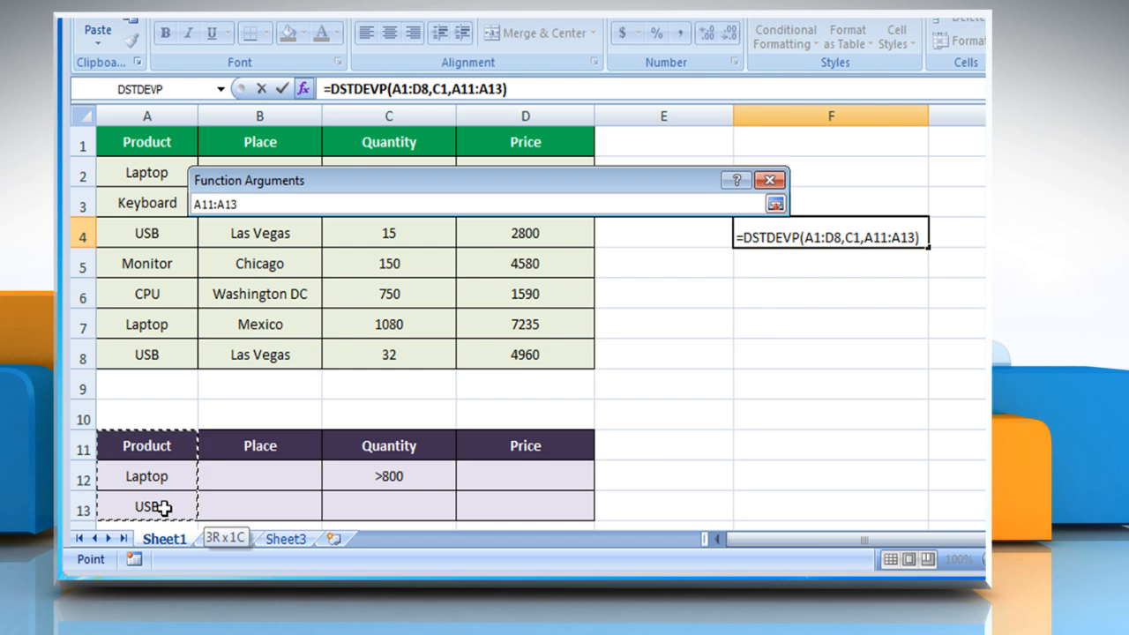
{"action": "left_click", "coordinate": [774, 203]}
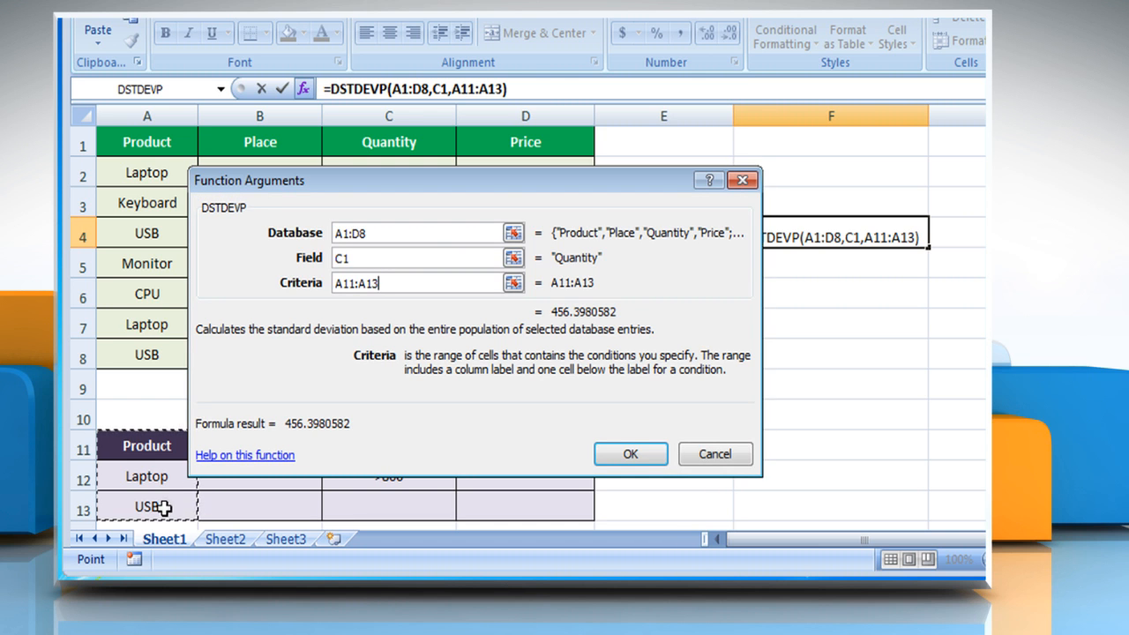
{"action": "mouse_move", "coordinate": [343, 444]}
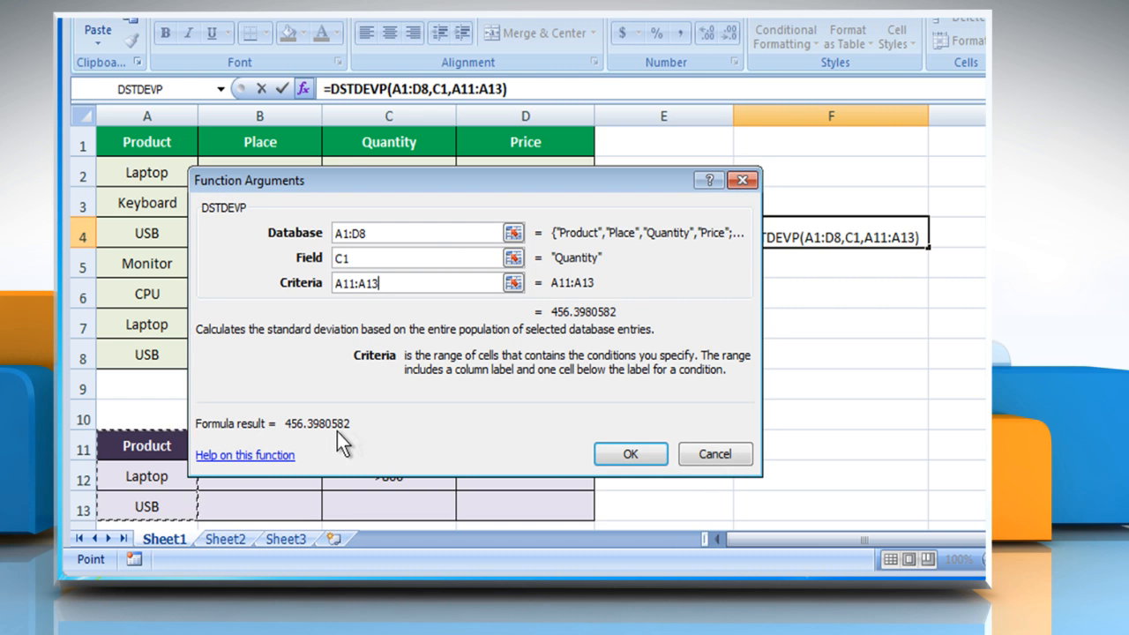
{"action": "left_click", "coordinate": [630, 453]}
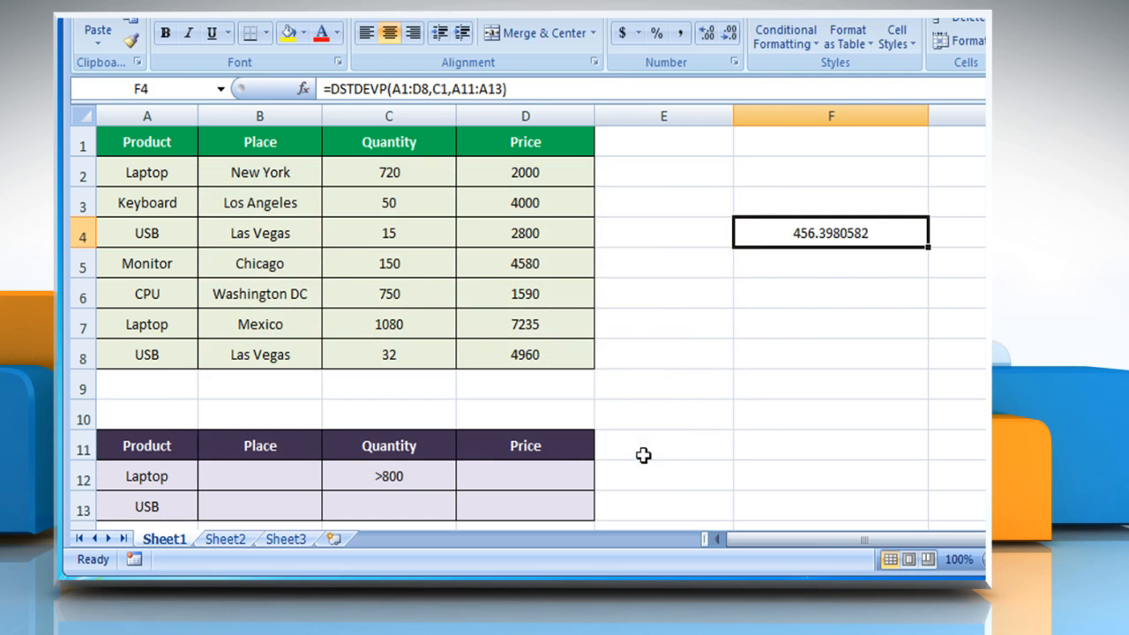
{"action": "mouse_move", "coordinate": [869, 243]}
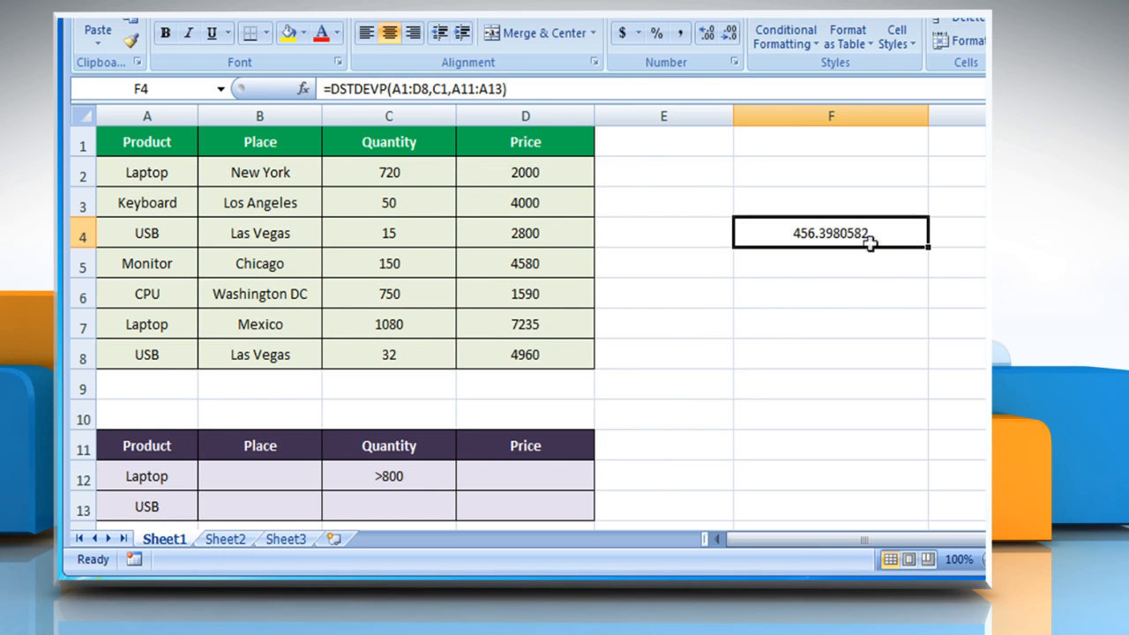